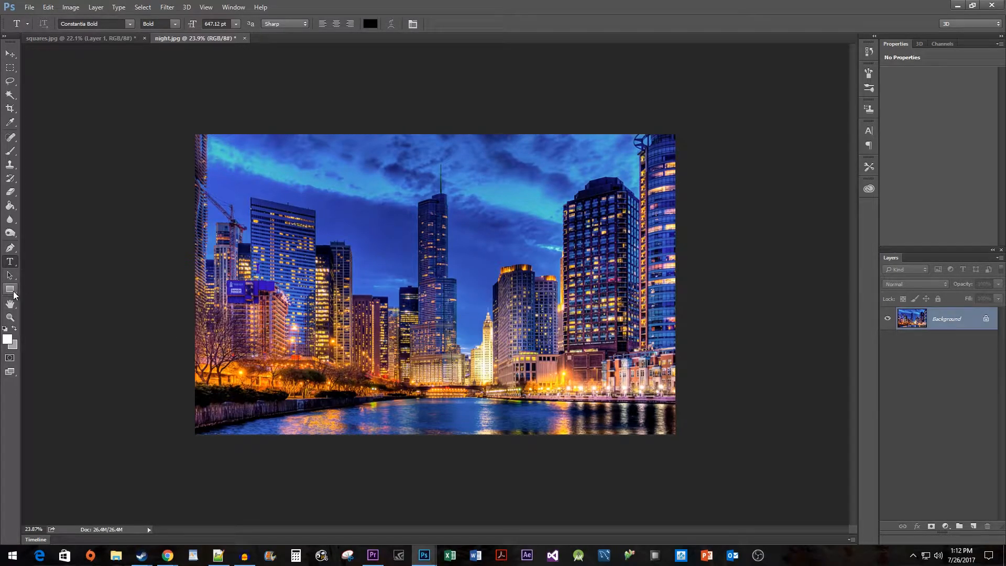
- Draw a wide white rectangle across the upper middle of the city night photo
click(10, 288)
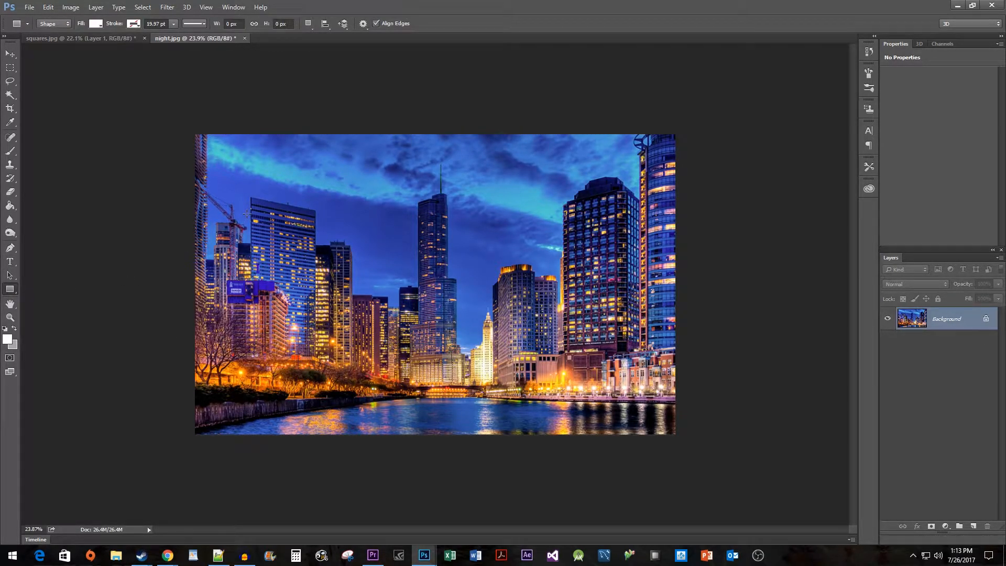
drag(251, 199, 472, 308)
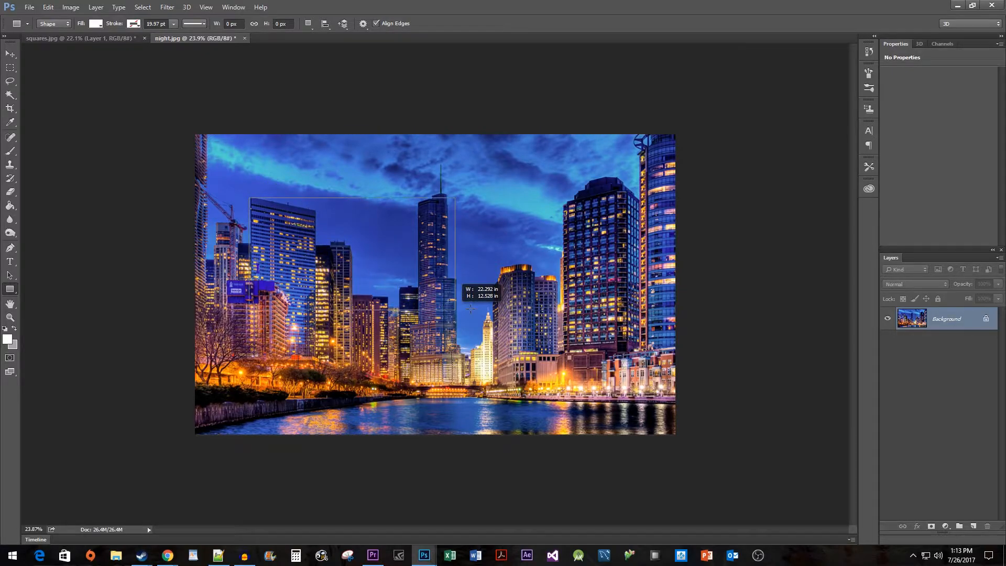
drag(249, 199, 639, 311)
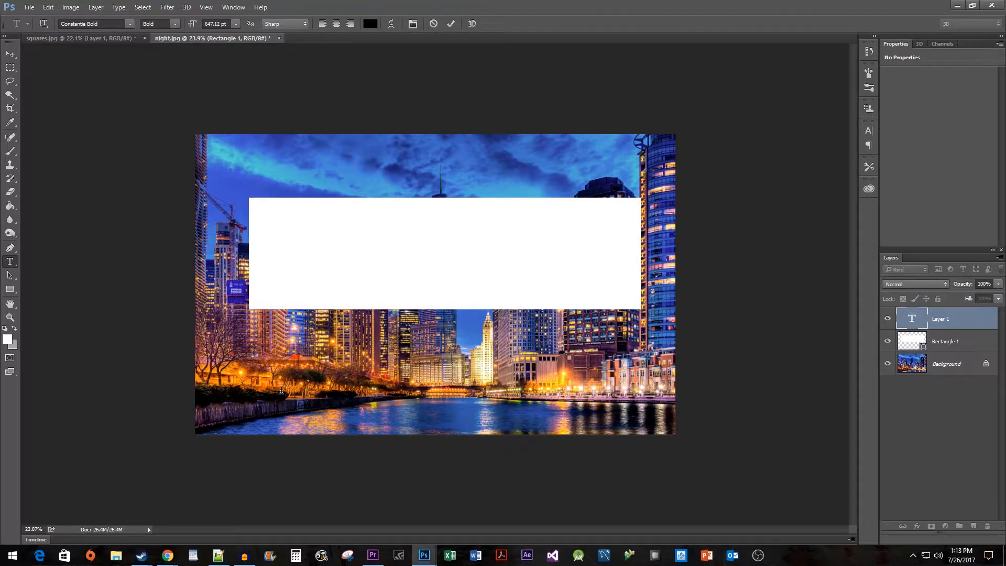
- Add bold black 'New York' text centered inside the white rectangle
text(New York)
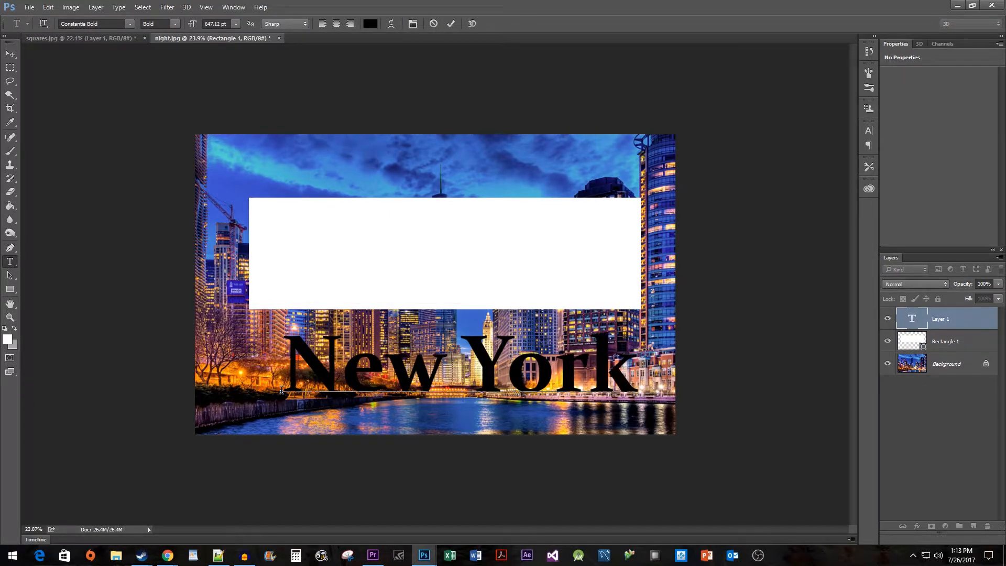
click(436, 366)
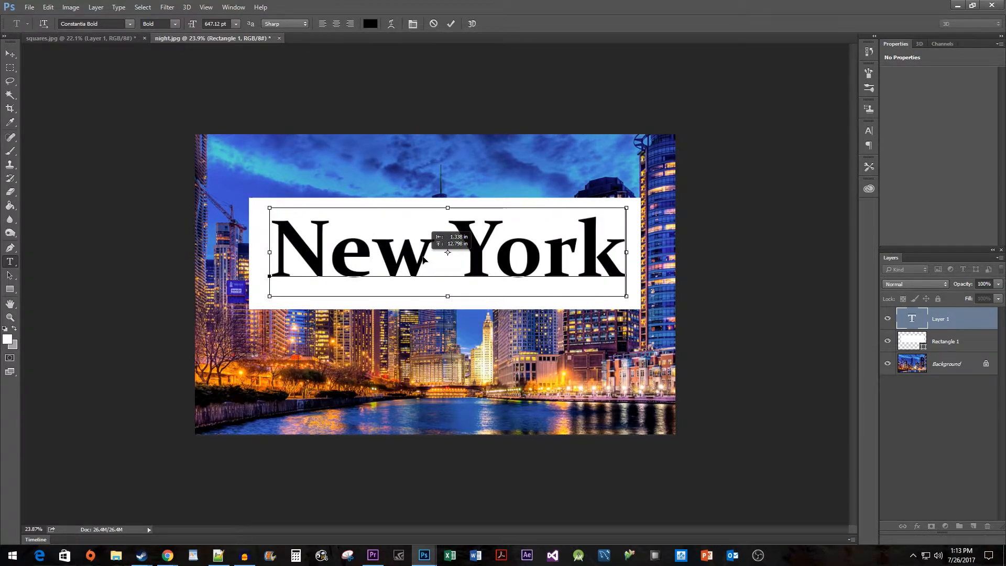
click(450, 24)
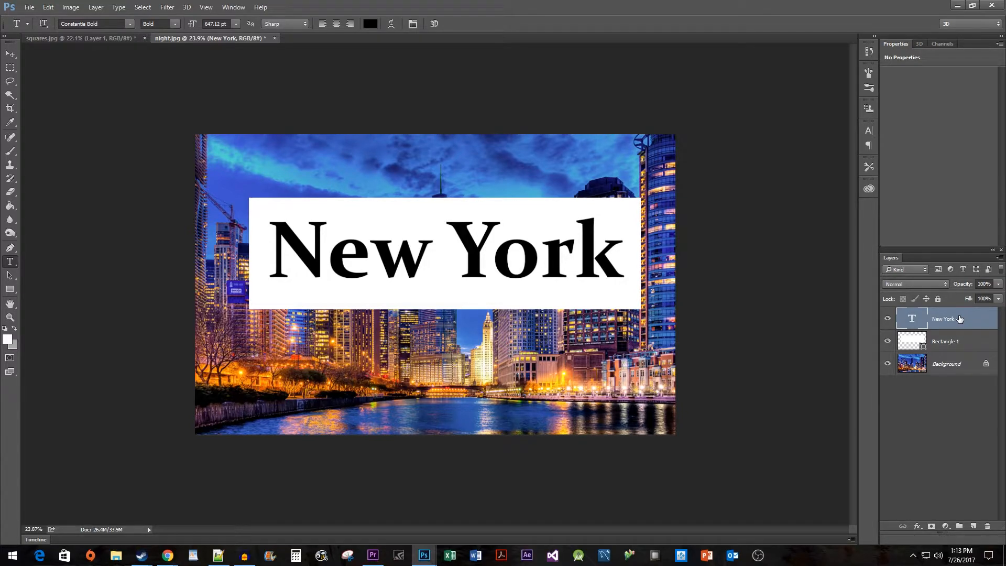
- Load the New York letters as a selection and make the Rectangle 1 layer active
click(912, 319)
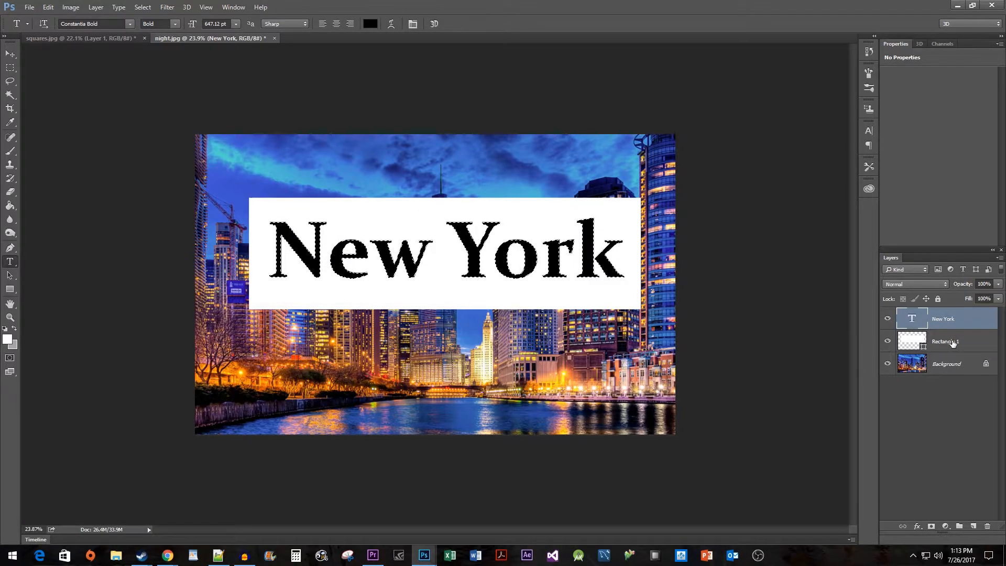
click(944, 340)
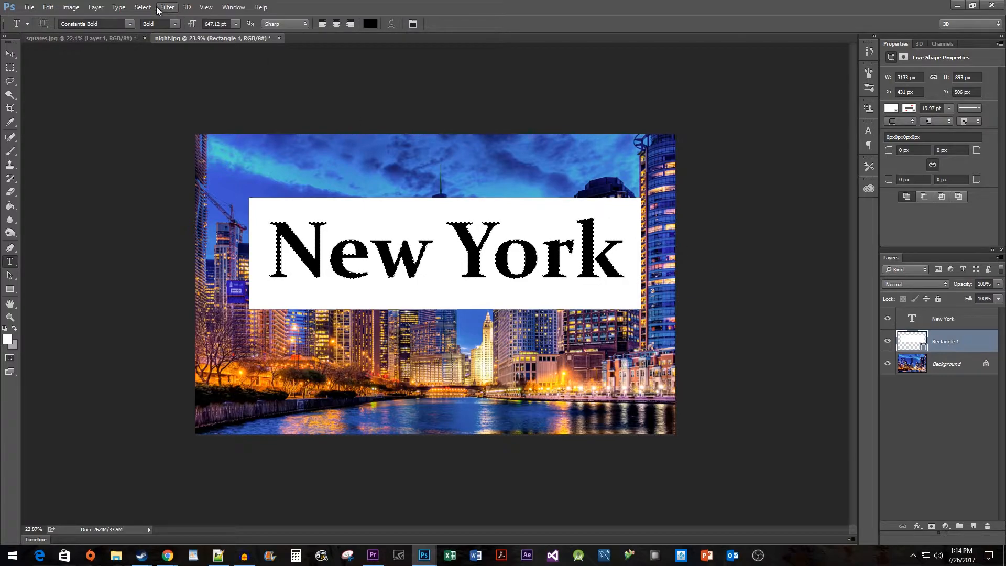
- Mask the letter selection out of the rectangle and hide the New York text layer
click(96, 8)
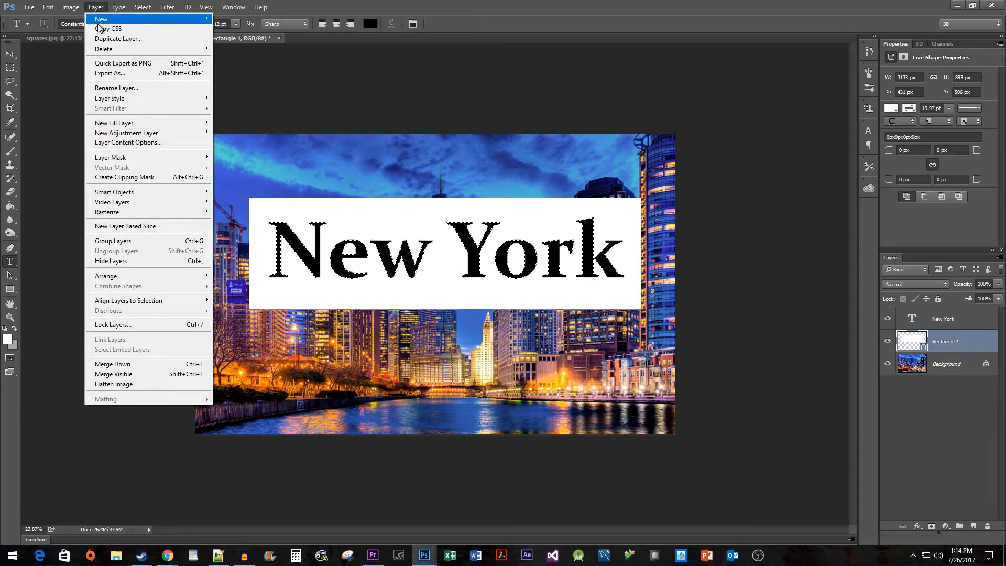
mouse_move(110, 158)
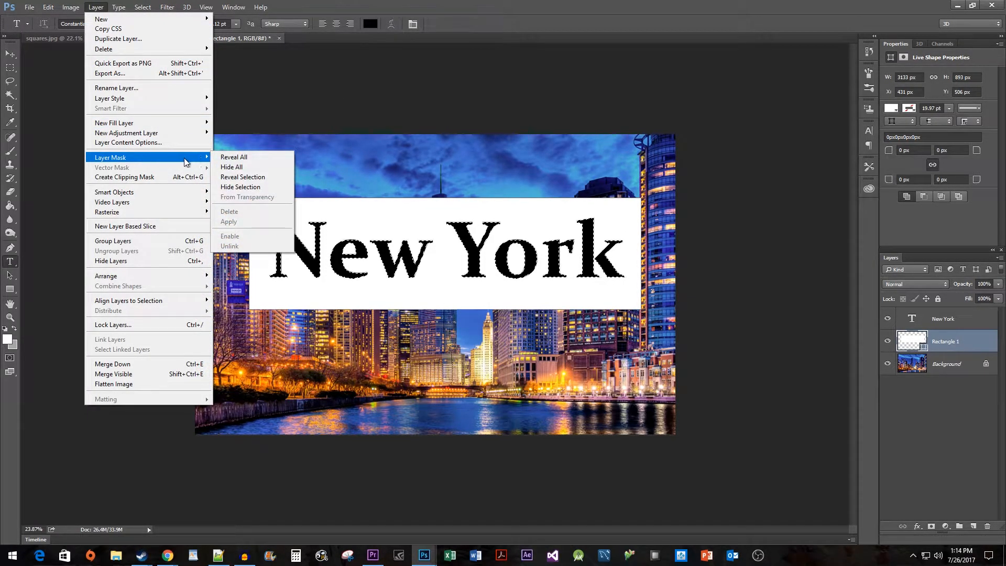
click(233, 157)
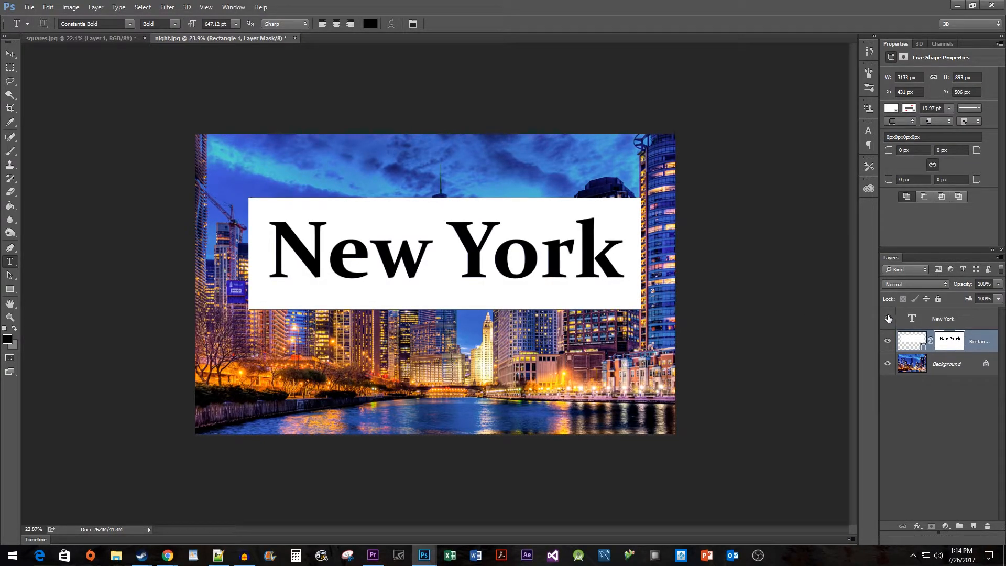
click(943, 319)
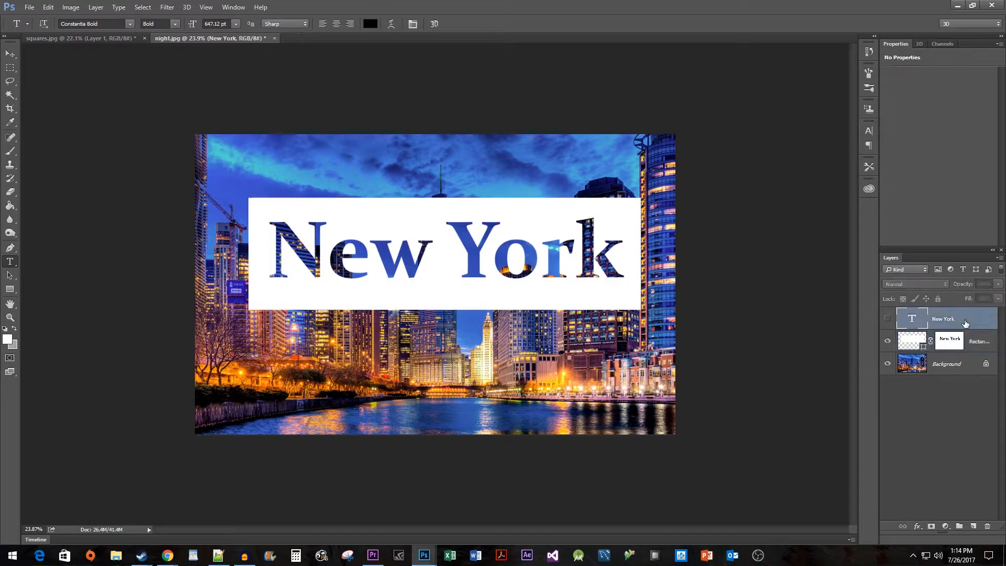